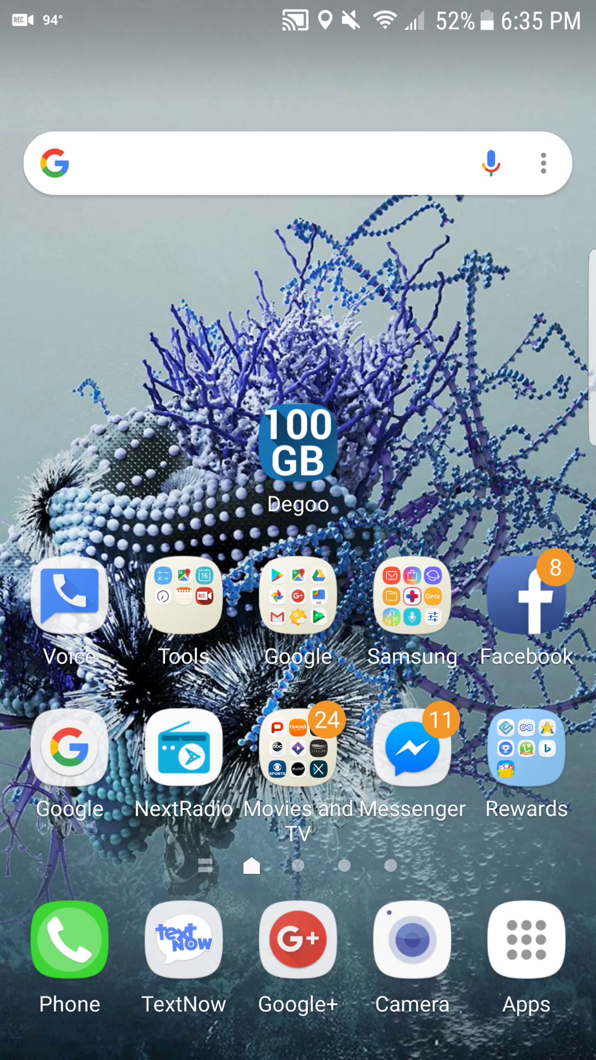
Launch the Degoo 100 GB app from the home screen to reach My Feed
{"action": "left_click", "coordinate": [297, 460]}
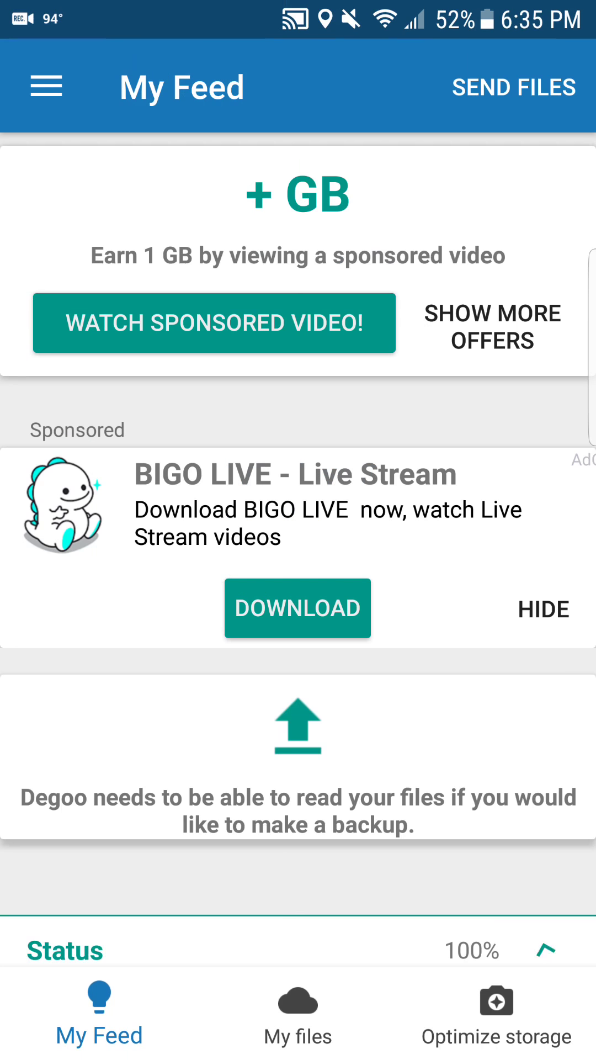
Visit Other cloud drives and Add Service under My files, then return to the My files overview
{"action": "left_click", "coordinate": [297, 1009]}
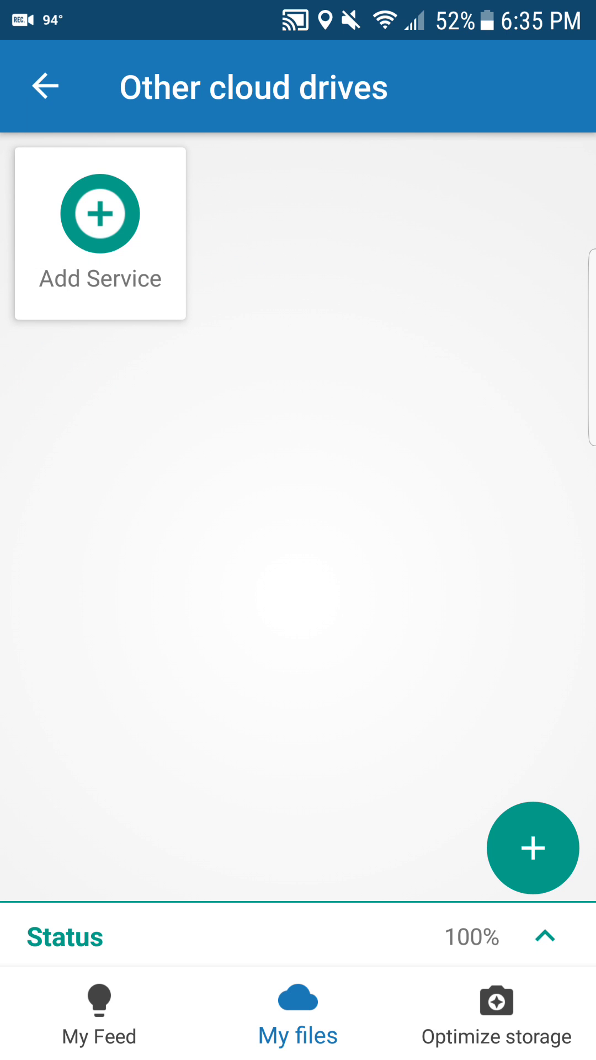
{"action": "left_click", "coordinate": [100, 234]}
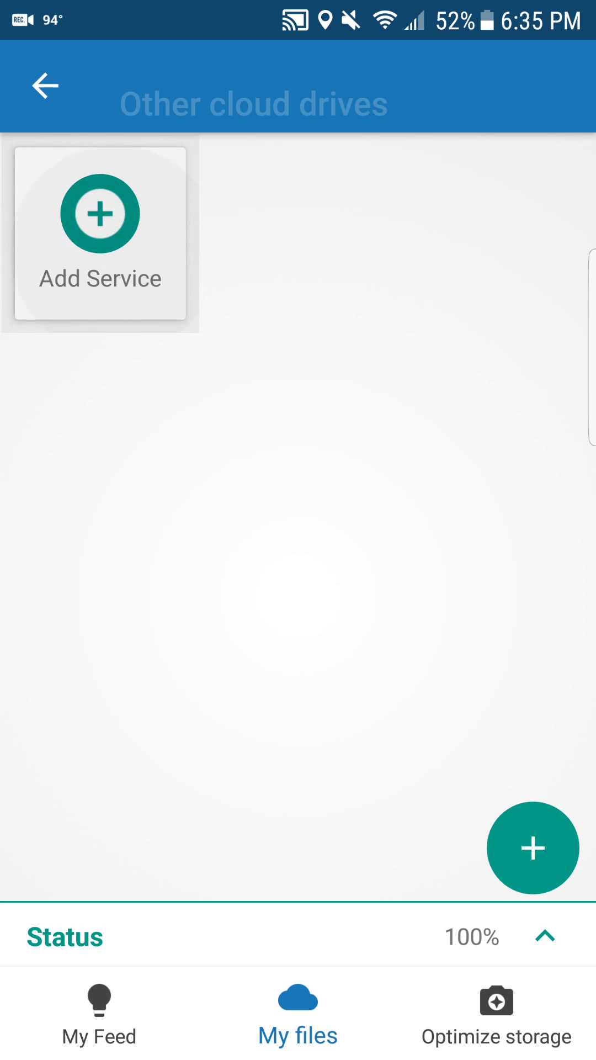
{"action": "left_click", "coordinate": [100, 234]}
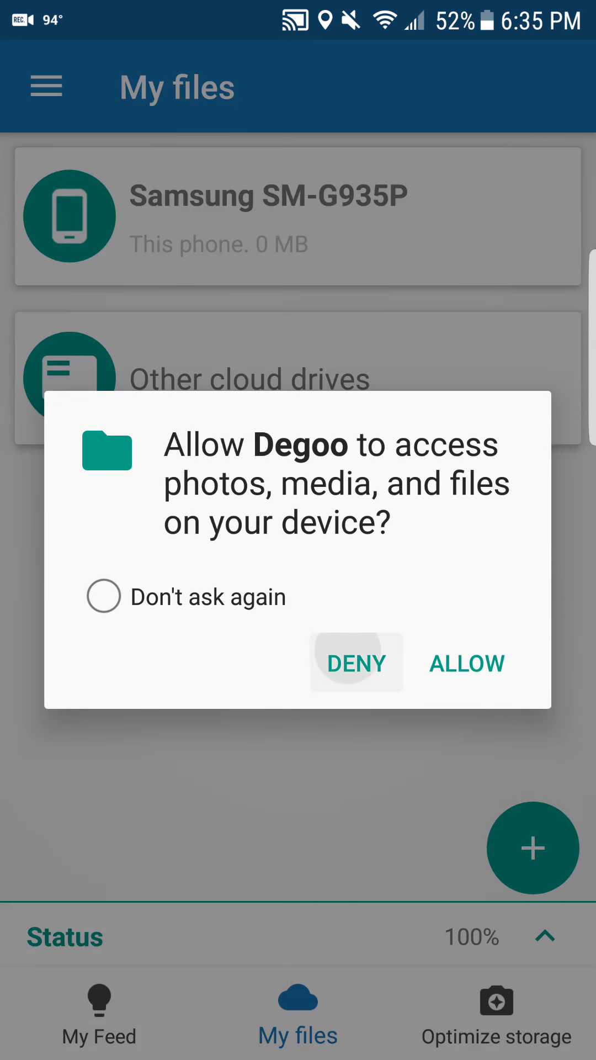
Deny the phone file-access request and switch to the Photo storage maximizer page
{"action": "left_click", "coordinate": [356, 664]}
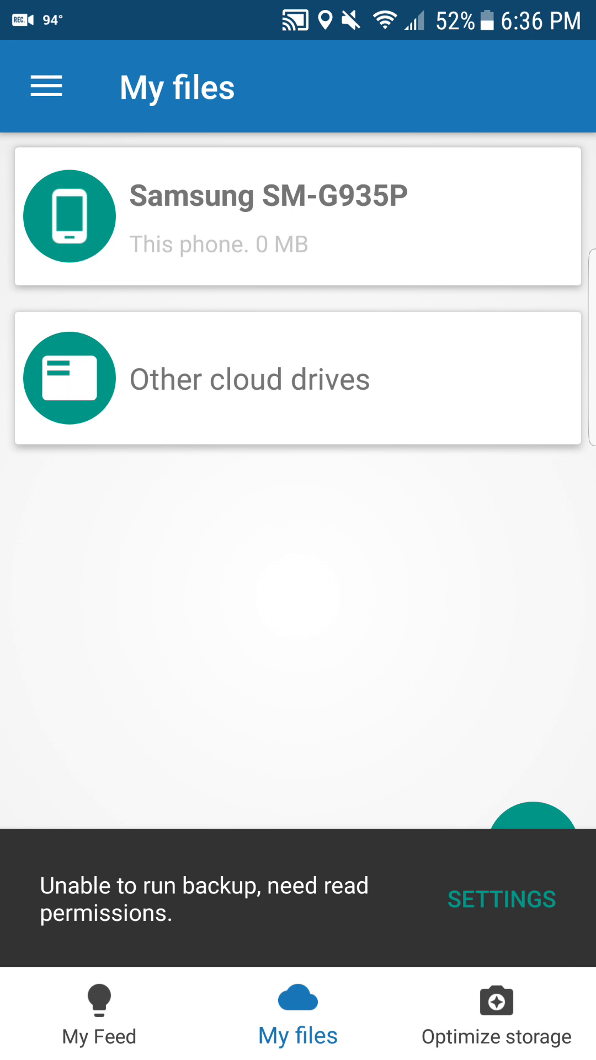
{"action": "left_click", "coordinate": [496, 1017]}
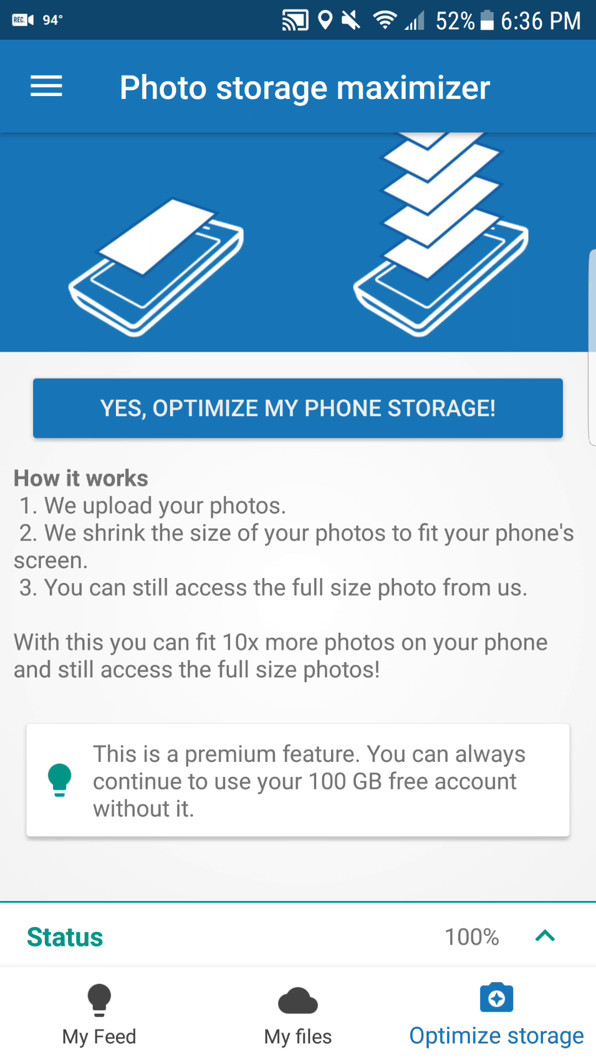
Start photo storage optimization and review the Degoo Ultimate upgrade screen it requires
{"action": "left_click", "coordinate": [297, 407]}
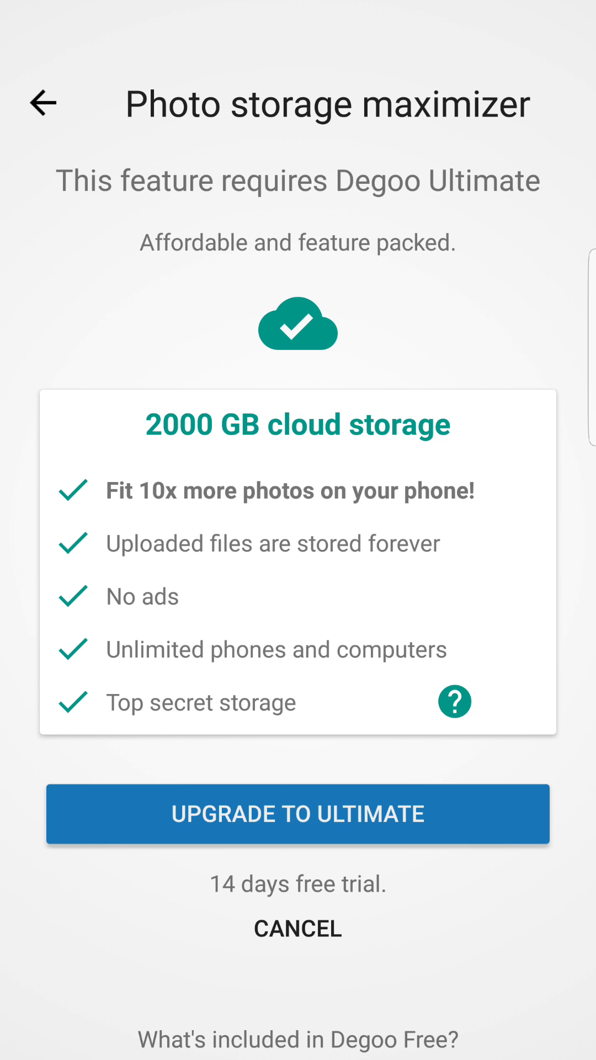
{"action": "scroll", "scroll_direction": "up", "scroll_amount": 3}
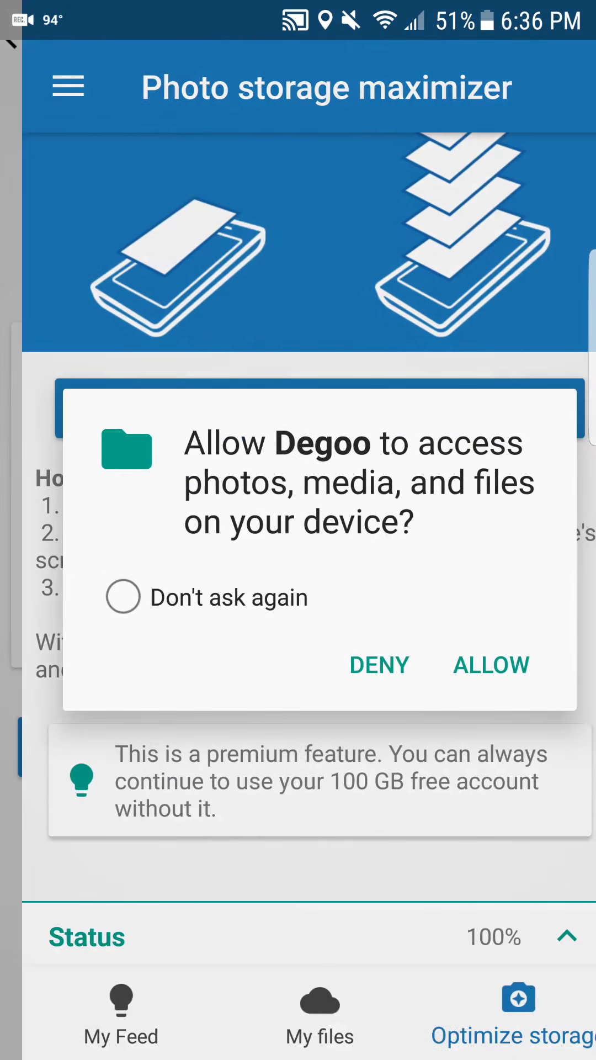
Deny file access again and show more free-space offers for the 105.88 GB account
{"action": "left_click", "coordinate": [379, 665]}
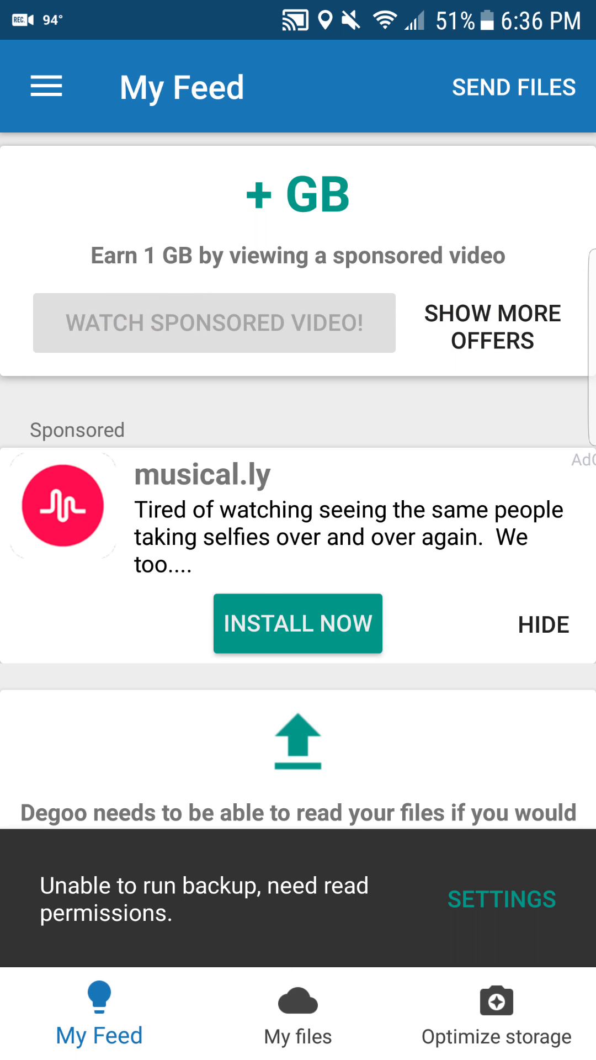
{"action": "left_click", "coordinate": [47, 86]}
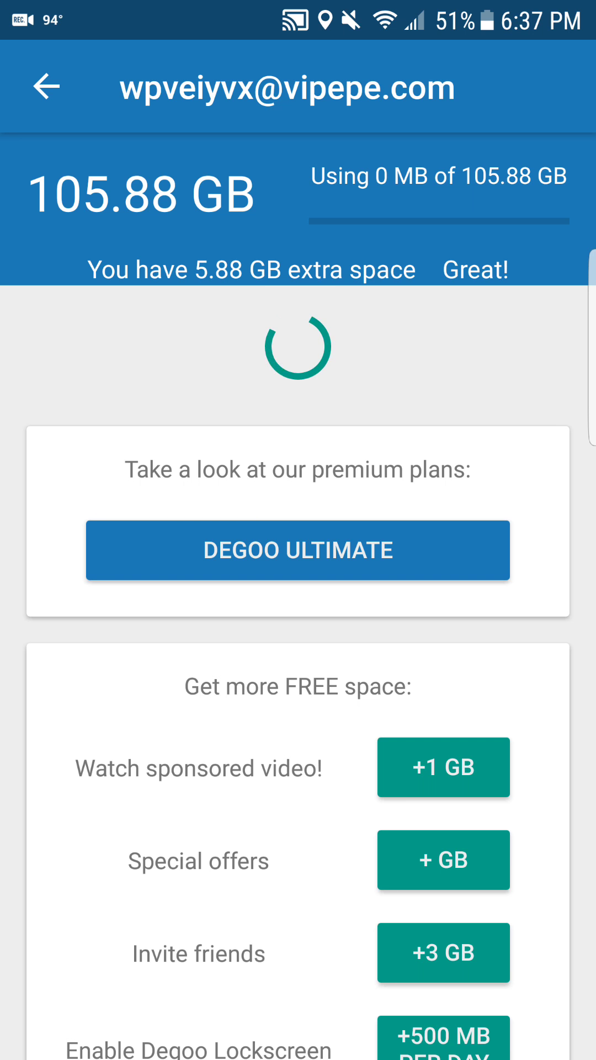
Review the free-space offers down to Link One Drive, then decline the third file-access request on My Feed
{"action": "scroll", "scroll_direction": "up", "scroll_amount": 3}
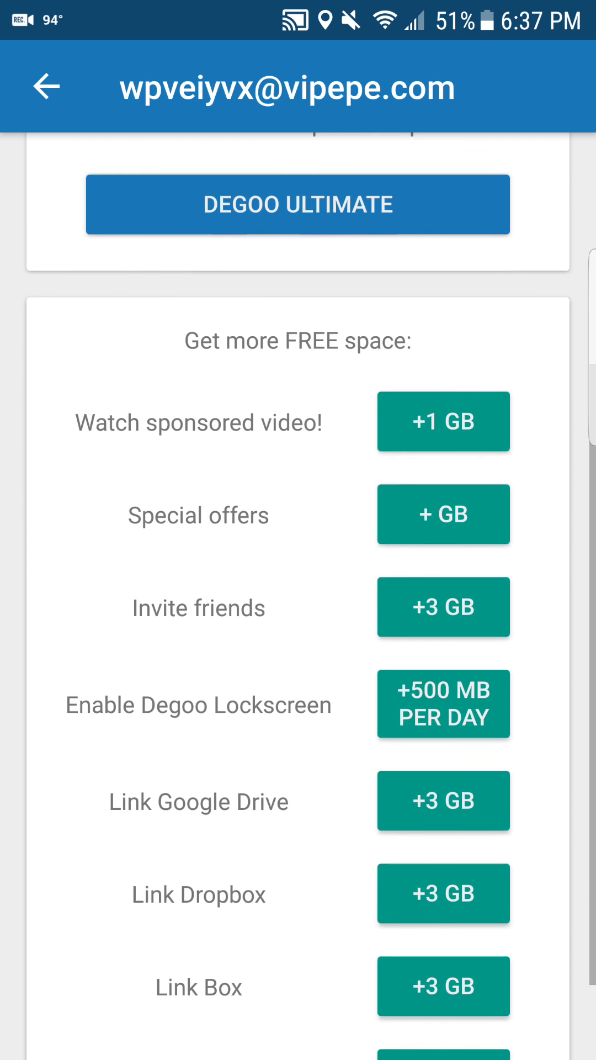
{"action": "scroll", "scroll_direction": "up", "scroll_amount": 3}
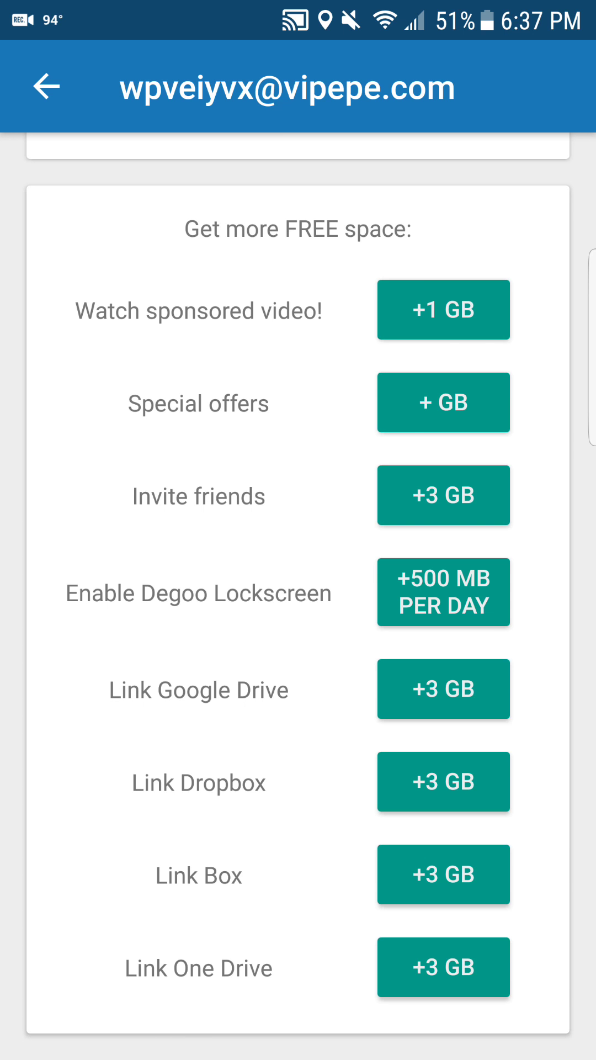
{"action": "scroll", "scroll_direction": "down", "scroll_amount": 3}
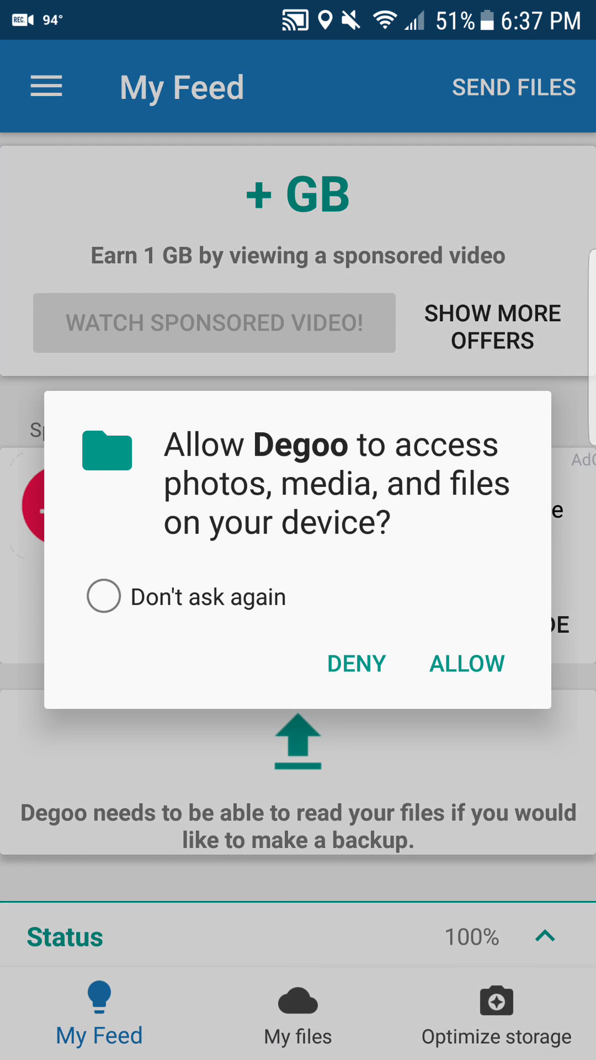
{"action": "left_click", "coordinate": [356, 663]}
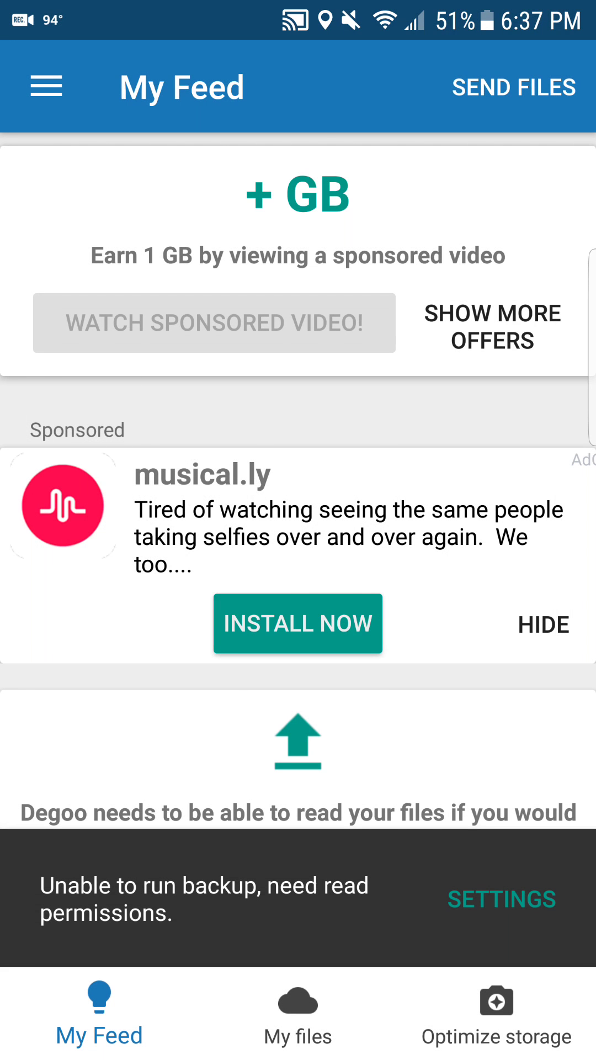
{"action": "scroll", "scroll_direction": "up", "scroll_amount": 3}
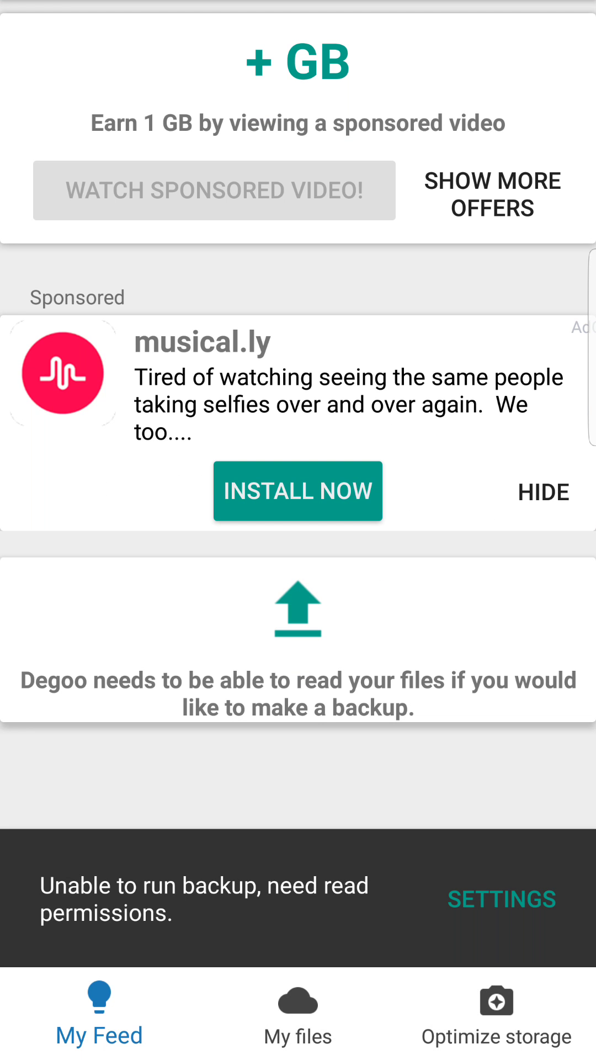